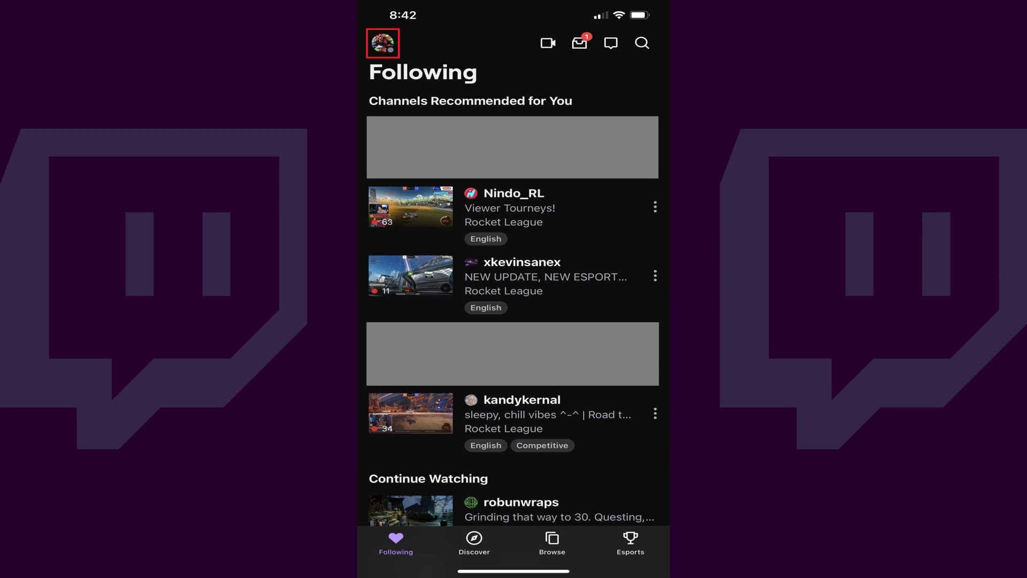
Step: Reach Security & Privacy from the profile avatar via Account Settings
click(382, 43)
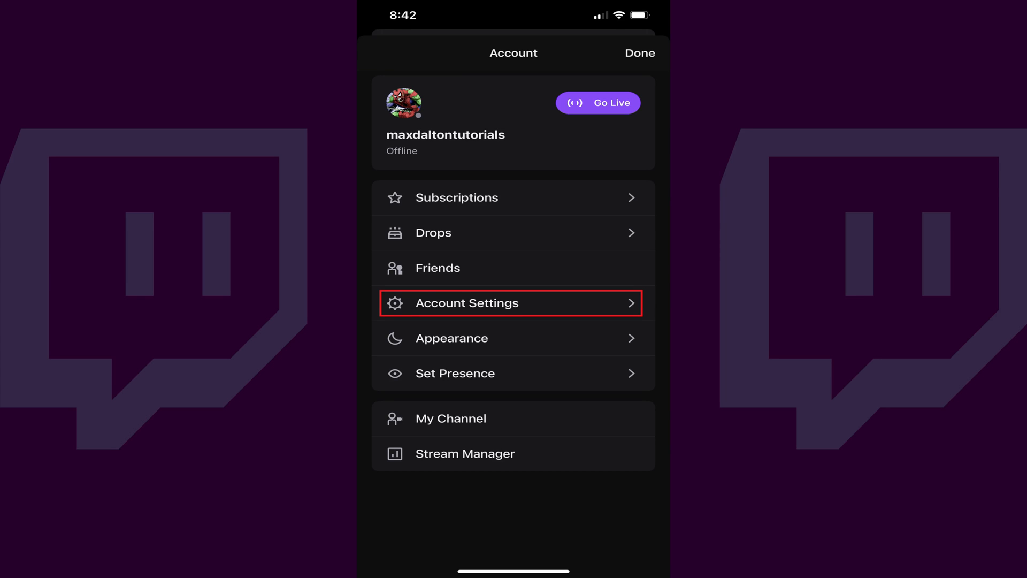
click(512, 303)
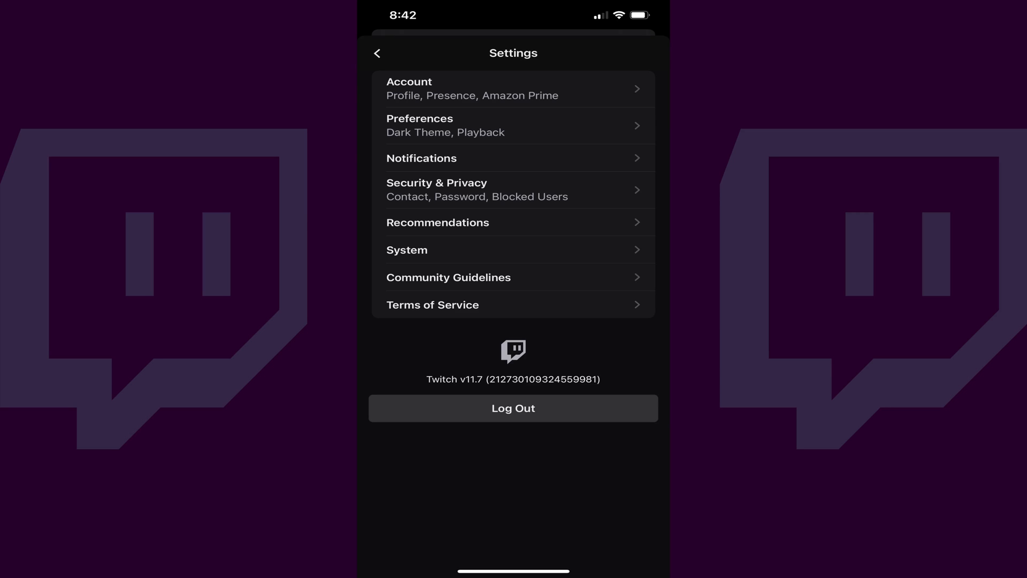
click(512, 189)
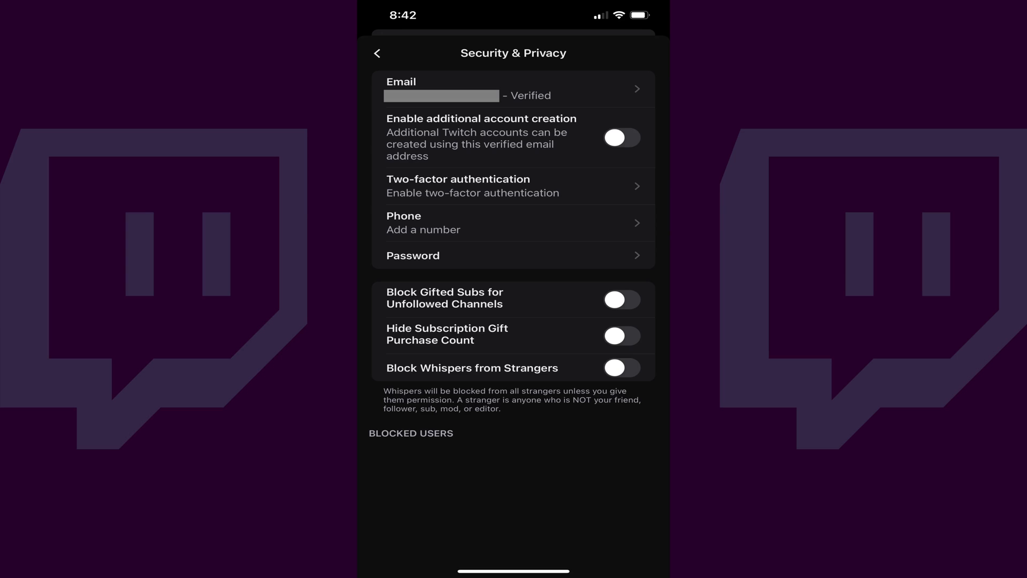
Step: Enter the current password, set and confirm a new strong password, and submit with Done
click(513, 256)
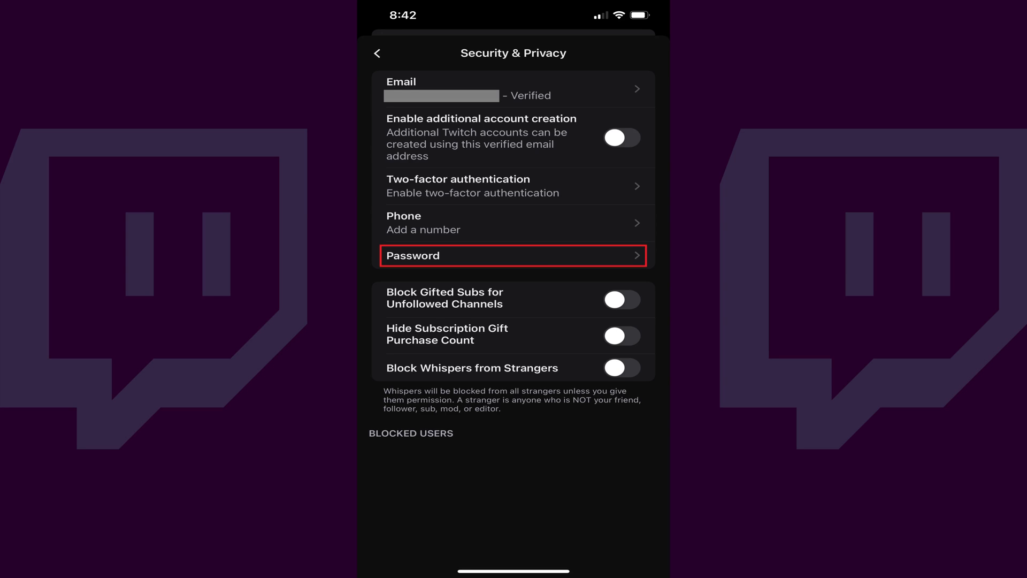
click(513, 256)
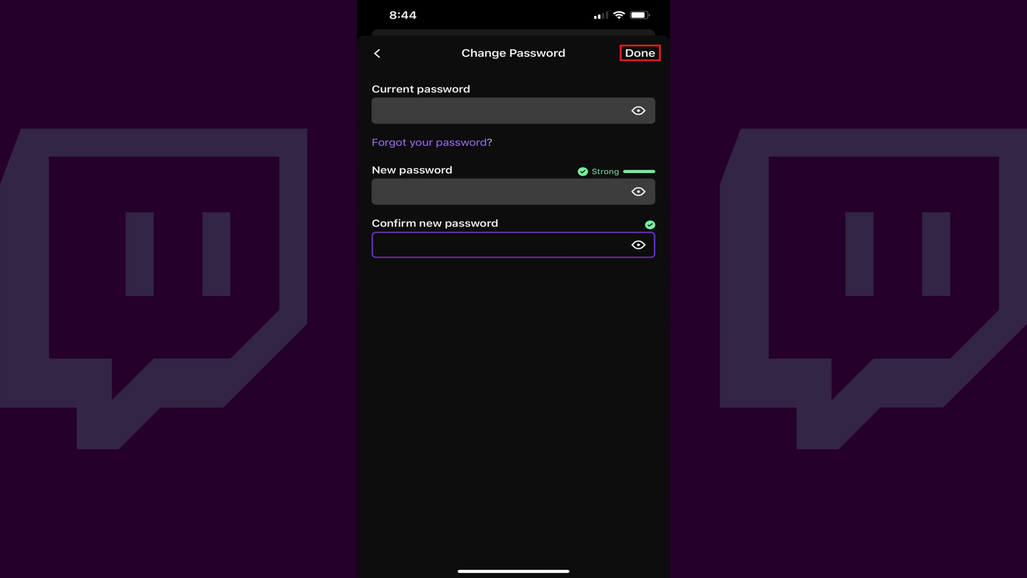
click(640, 52)
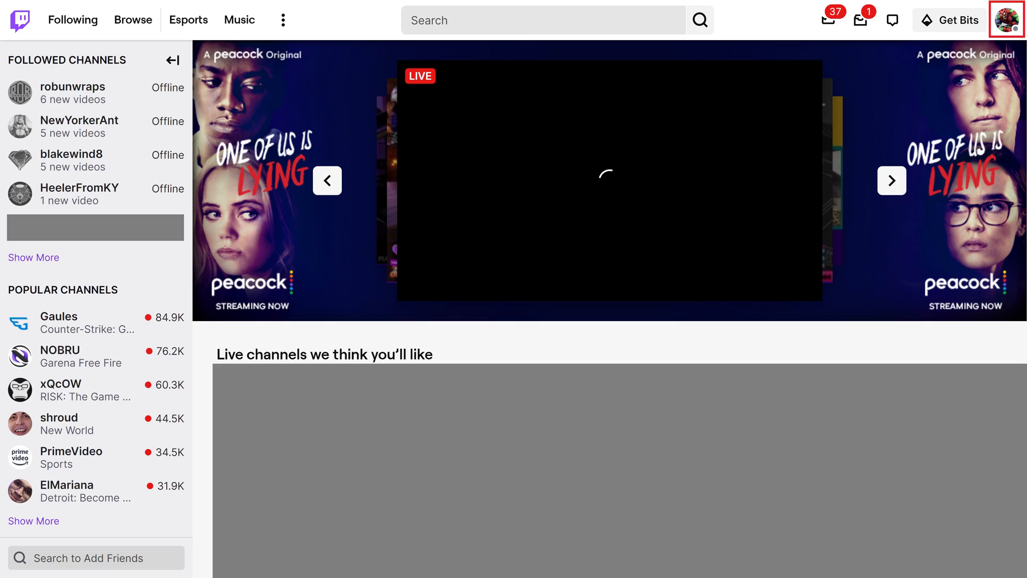
Step: Reach the website's Security and Privacy settings from the avatar menu via Settings
click(1012, 19)
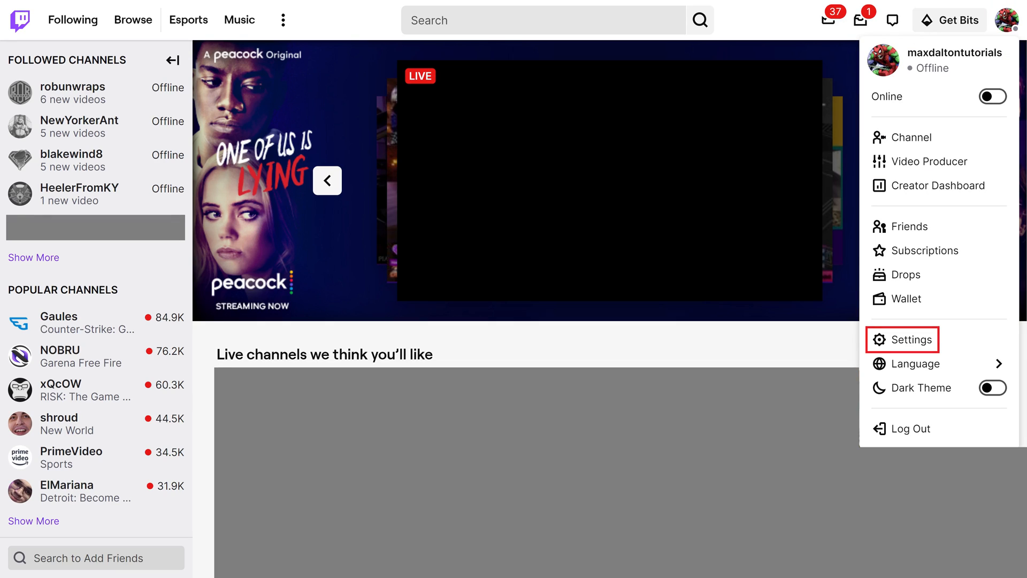
click(911, 339)
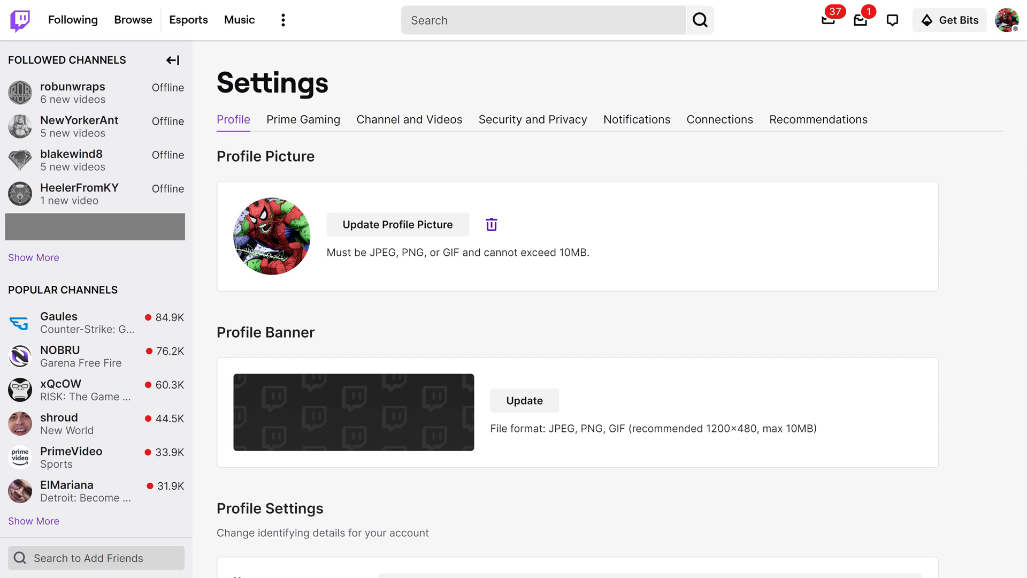
mouse_move(533, 119)
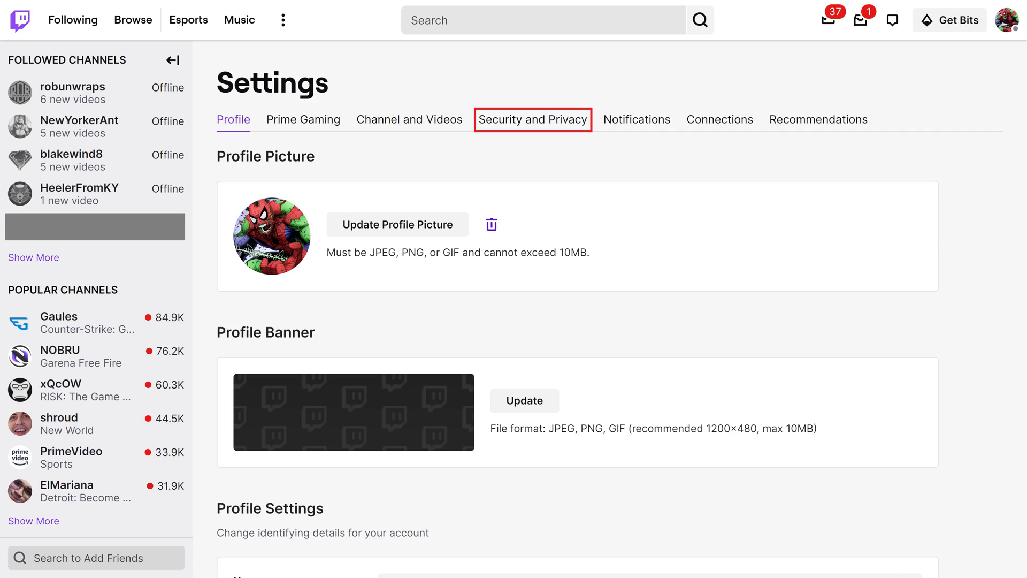
click(533, 119)
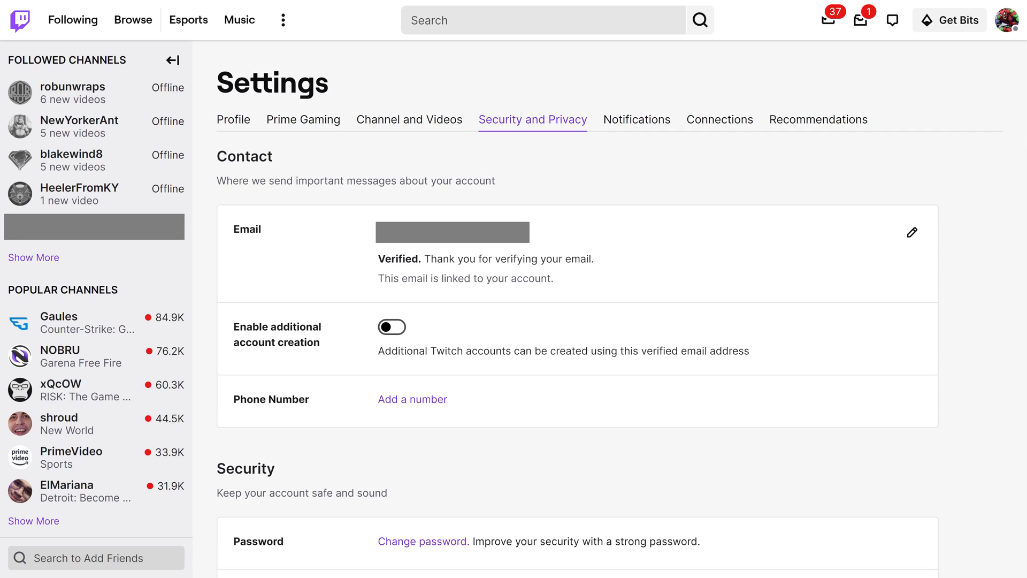
scroll(down, 3)
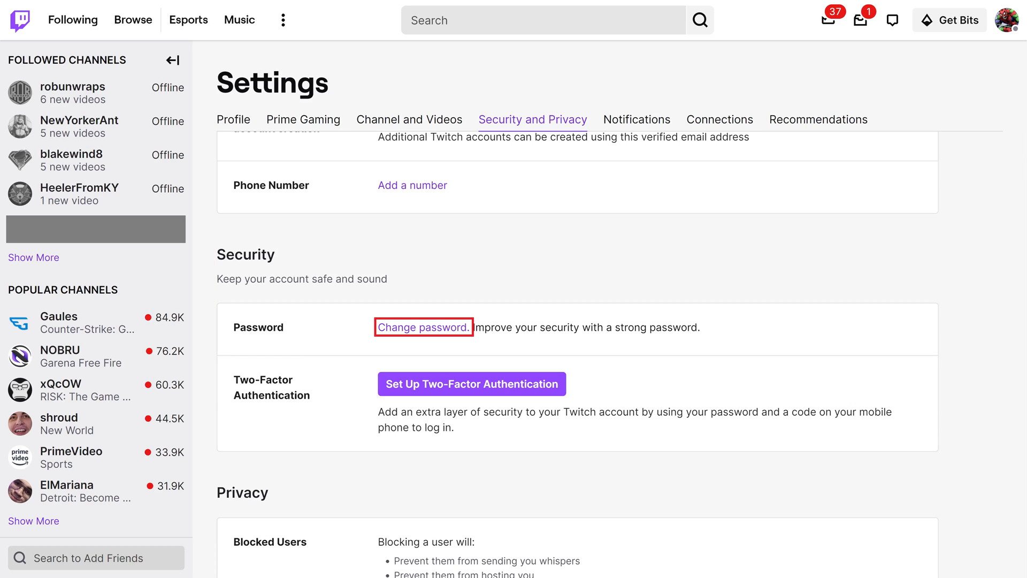
Step: Bring up the Change Password dialog from the Security section's Change password link
click(422, 328)
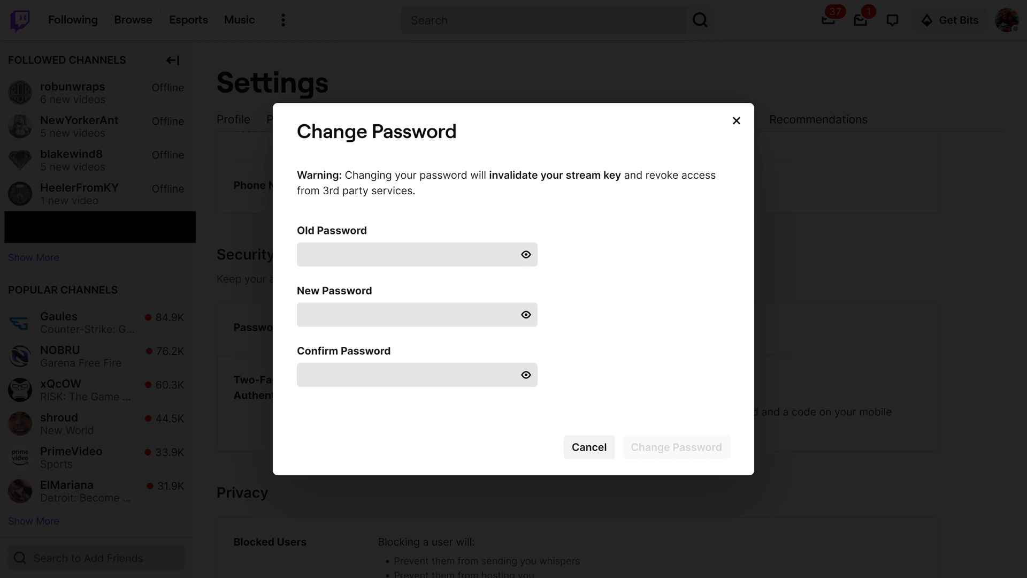
Step: Fill in old, new and confirm passwords and submit with Change Password
click(416, 254)
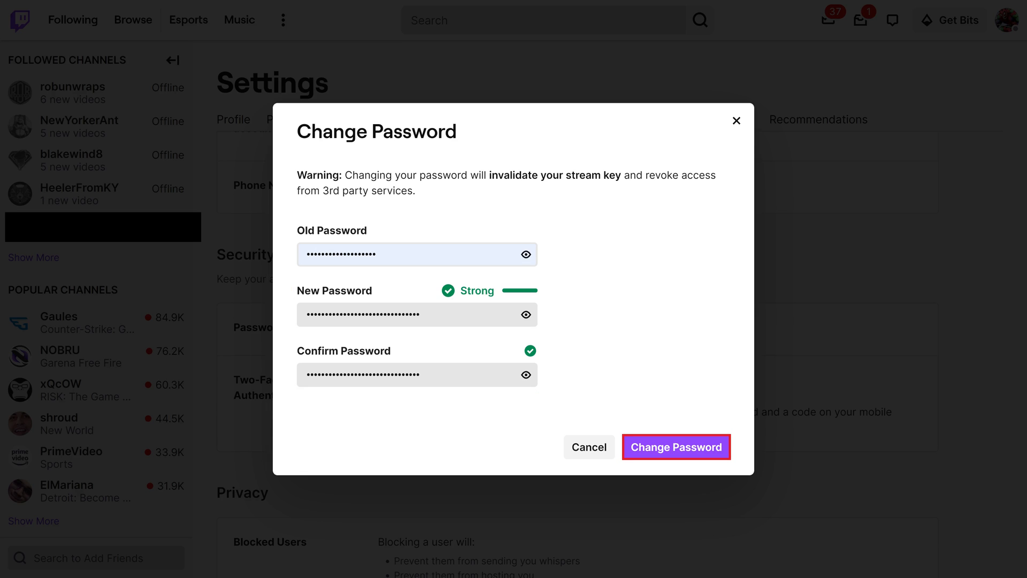
click(676, 447)
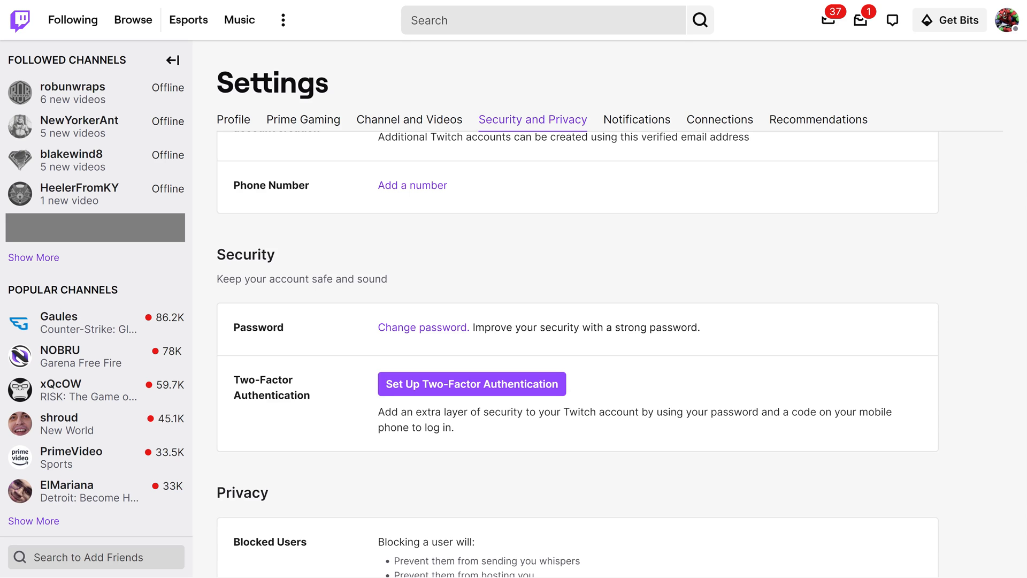